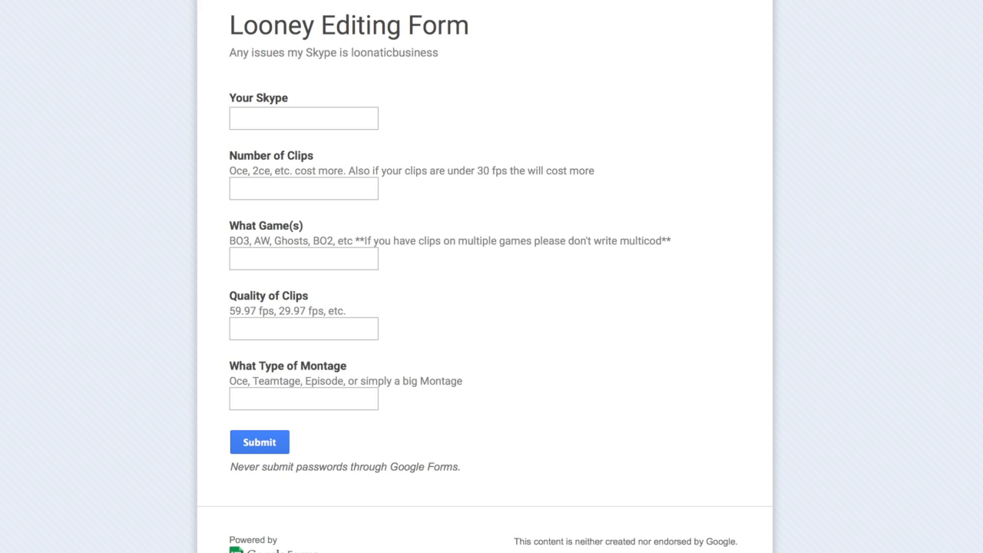
left_click(259, 442)
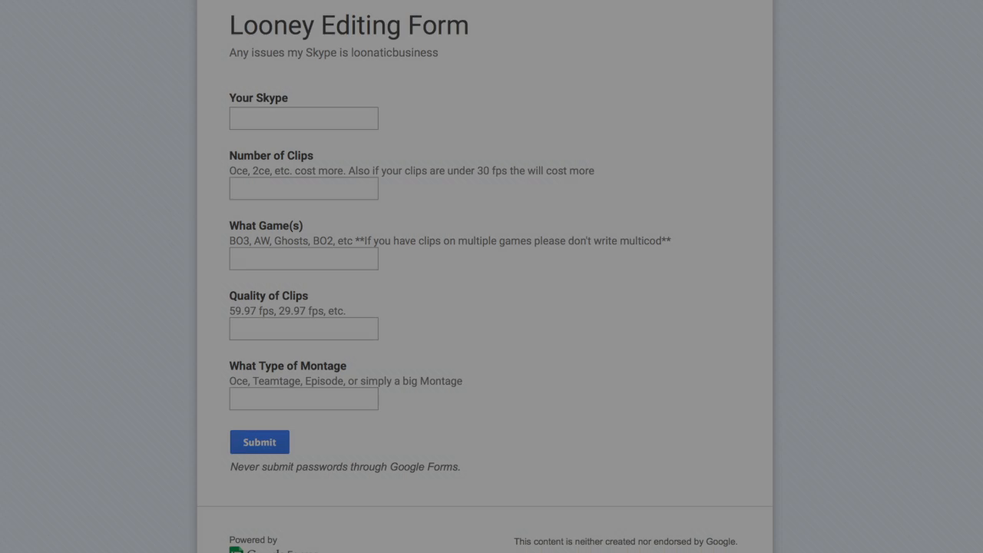